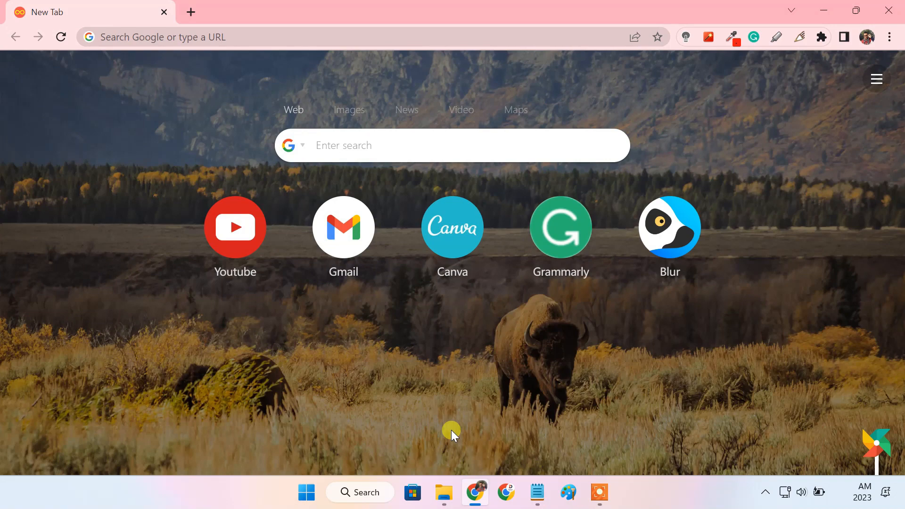
Search Google for 'scrcpy' and open the v1.25 release on GitHub
text(scrcpy)
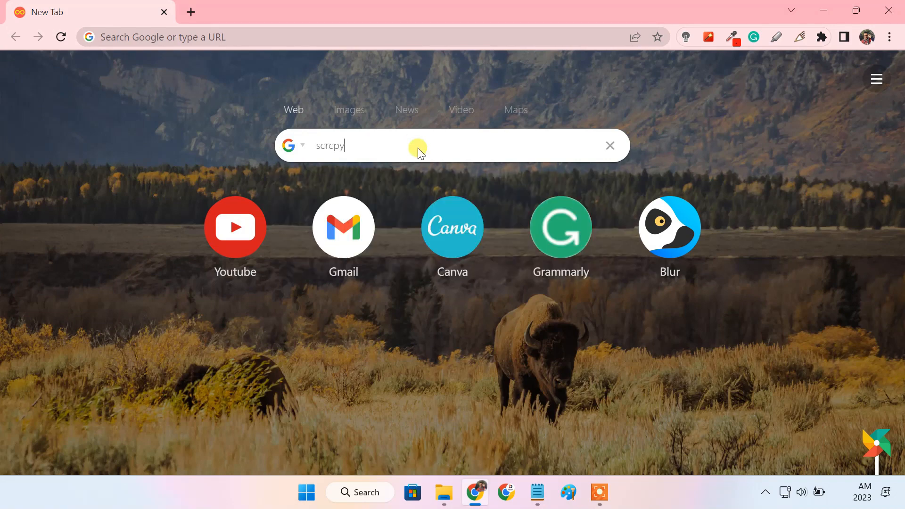
key(Return)
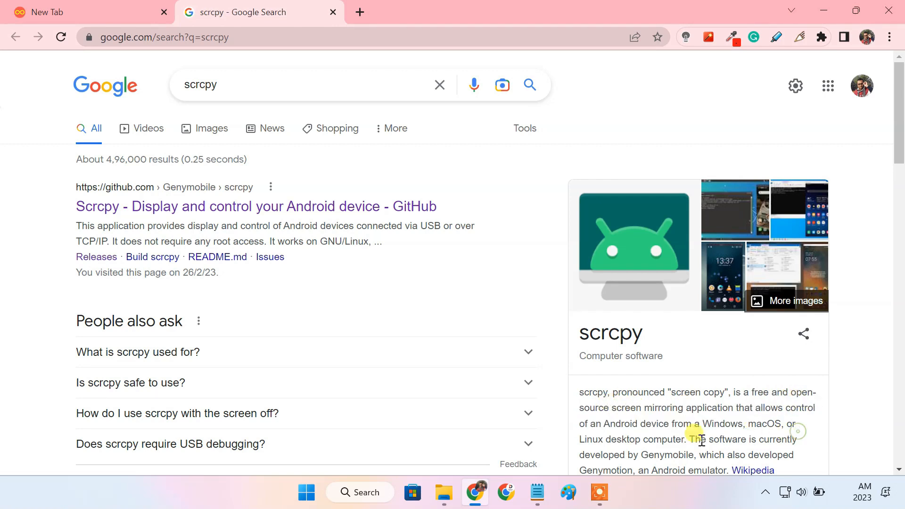
mouse_move(390, 213)
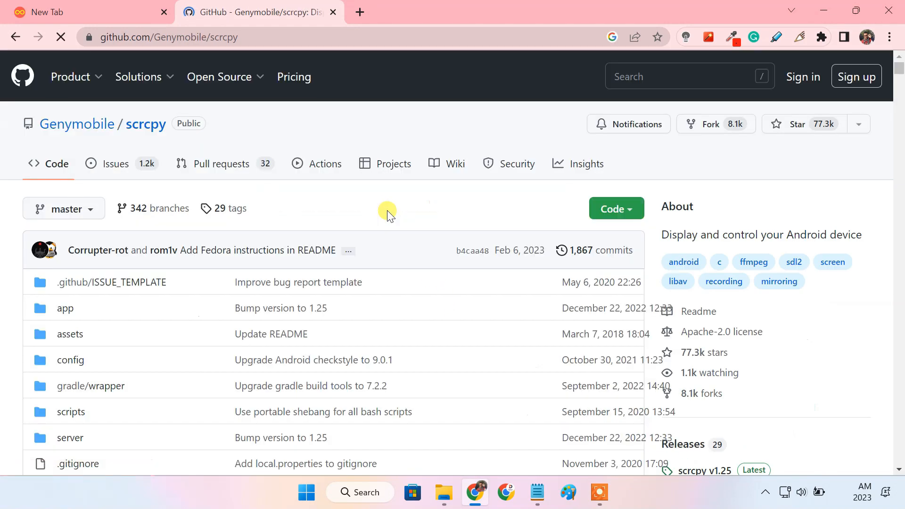
scroll(down, 3)
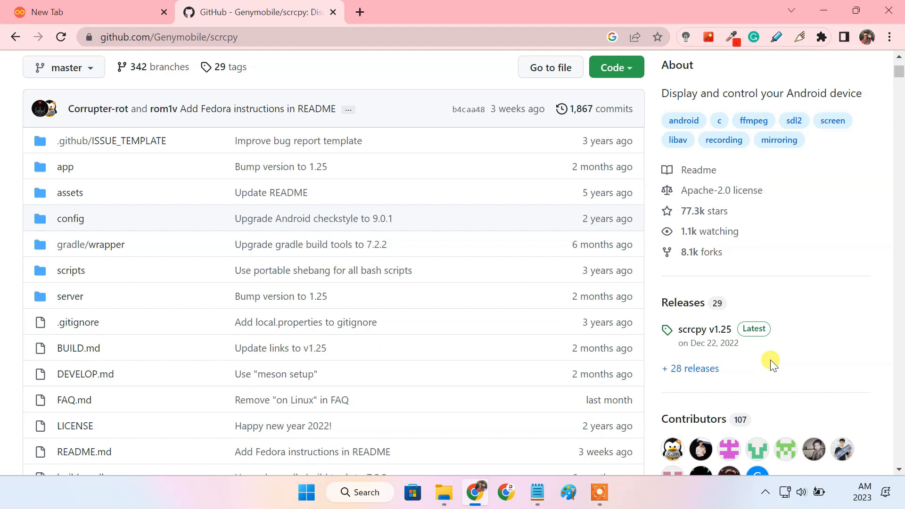
click(702, 329)
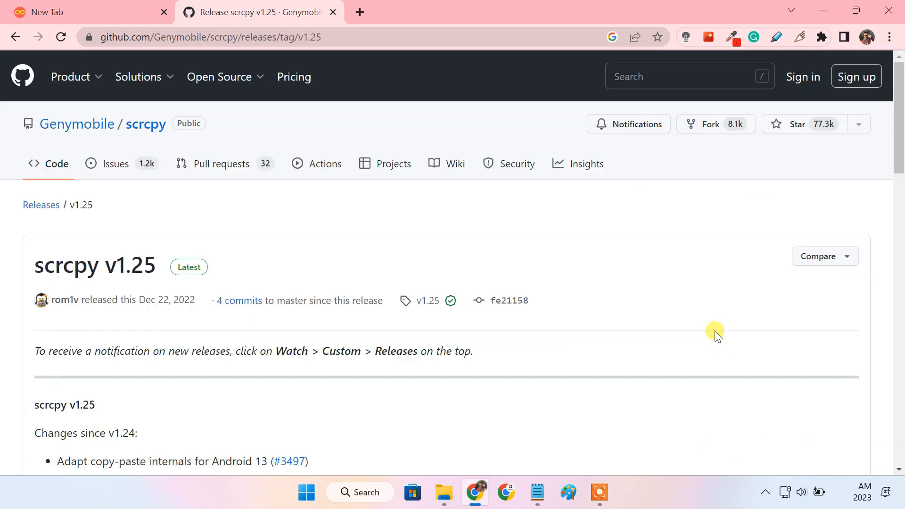
Download scrcpy-win64-v1.25.zip, creating the missing download folder
scroll(down, 3)
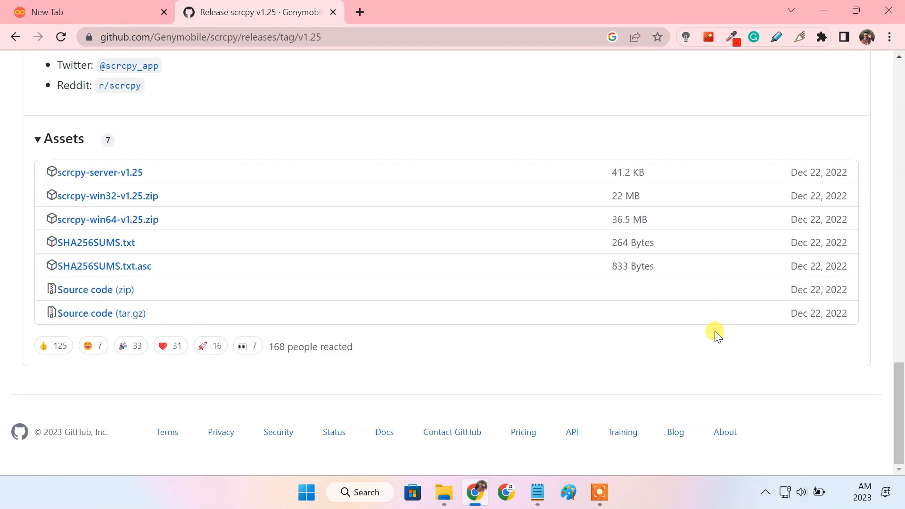
click(106, 219)
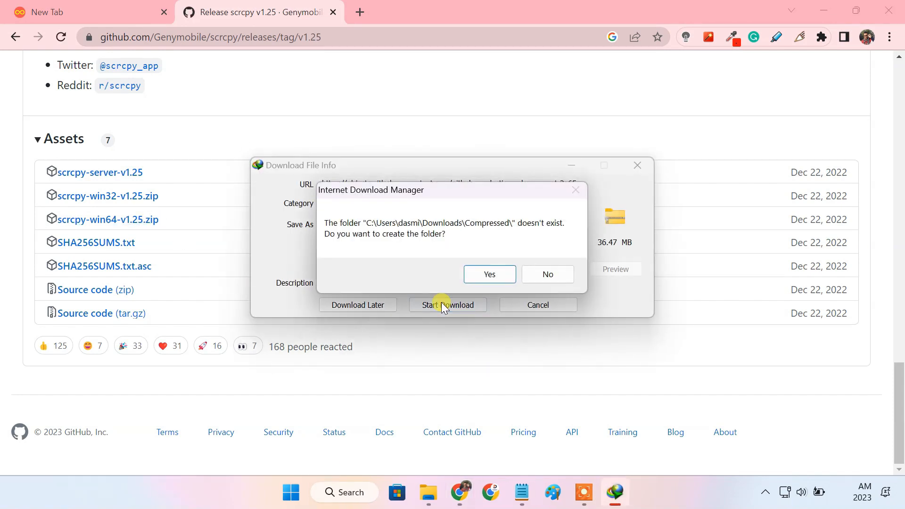
click(488, 274)
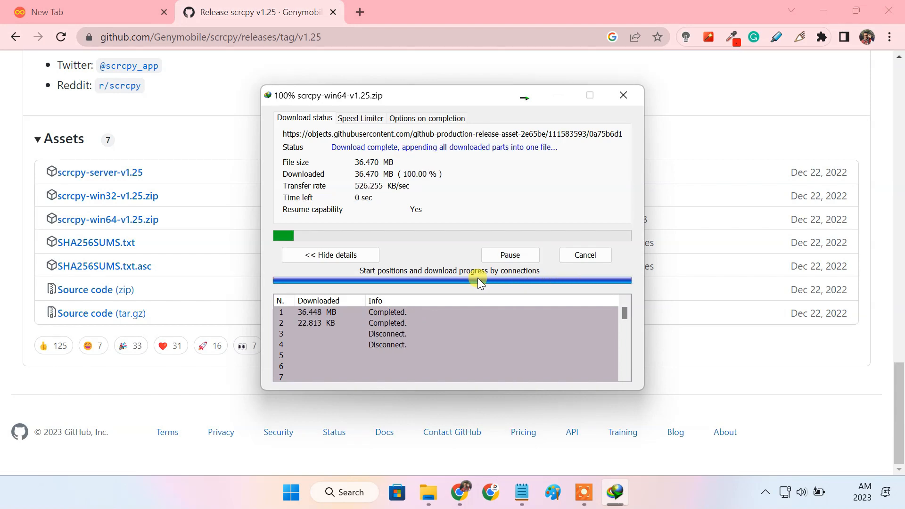
click(622, 95)
text(sdk platform tools)
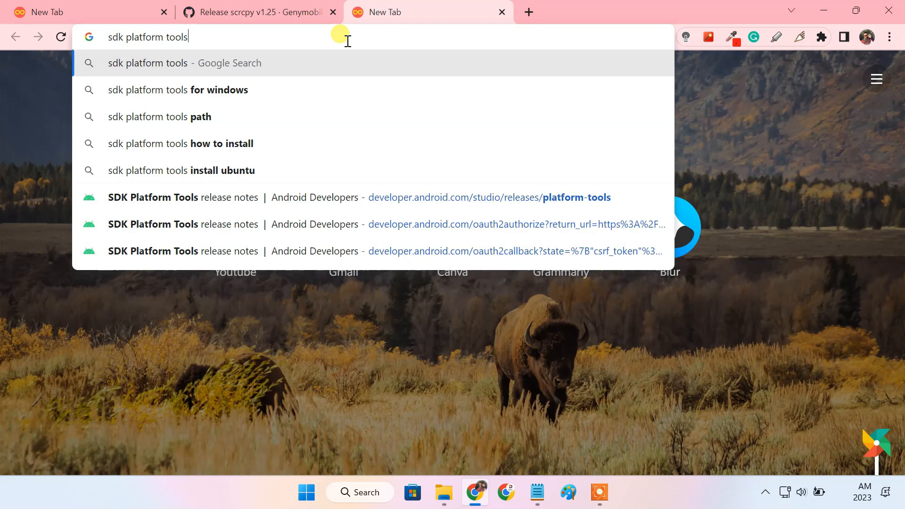
Download SDK Platform-Tools for Windows from Android Developers, keeping the already downloaded file
key(Return)
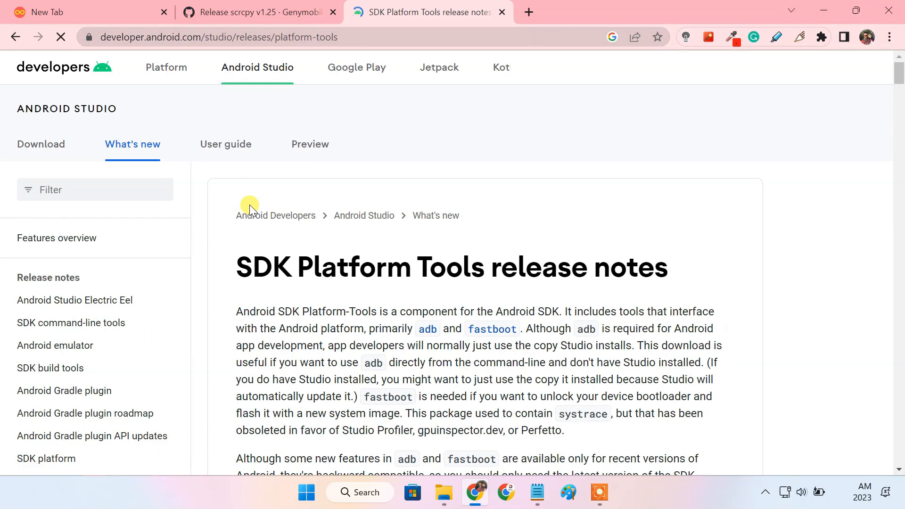
scroll(down, 3)
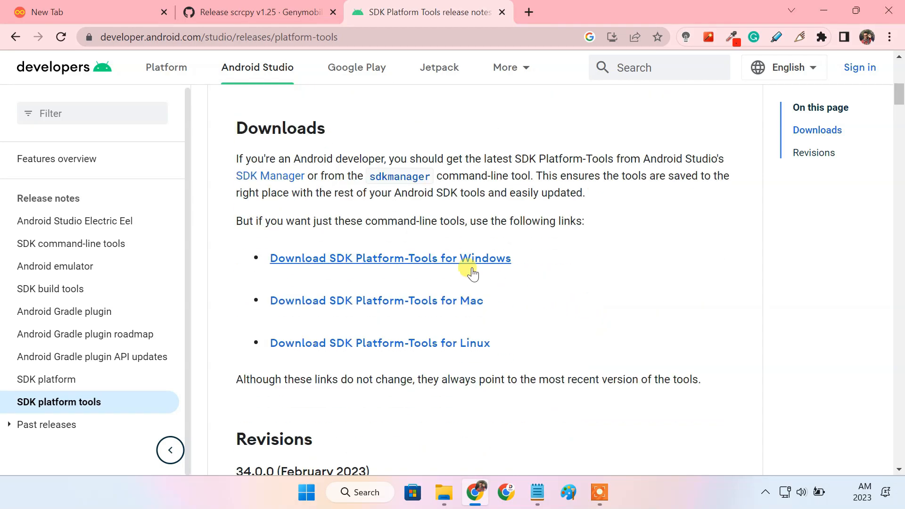
click(390, 257)
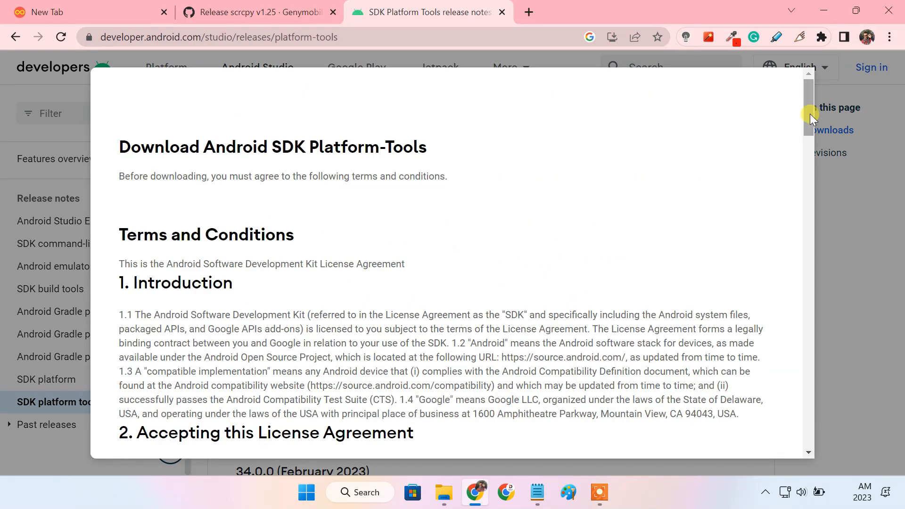
scroll(down, 3)
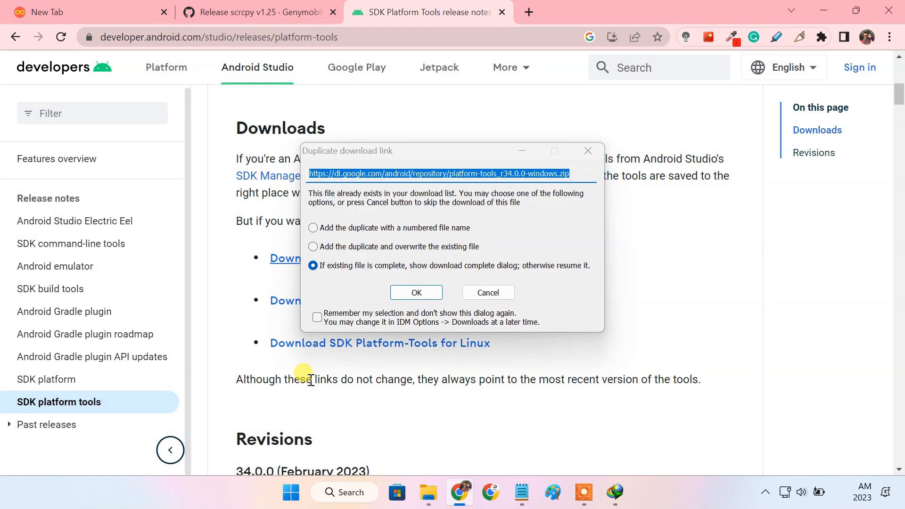
click(415, 292)
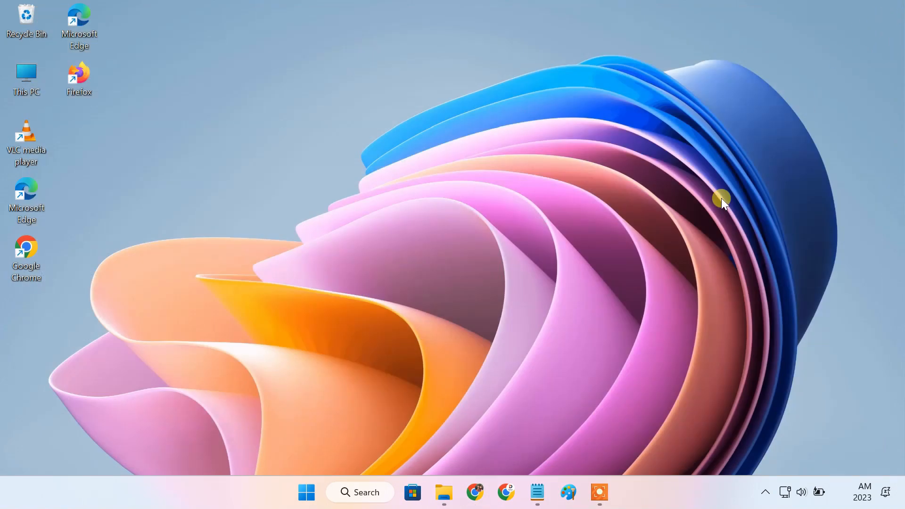
Open Downloads > Compressed and extract the scrcpy-win64-v1.25 zip into its own folder
click(443, 492)
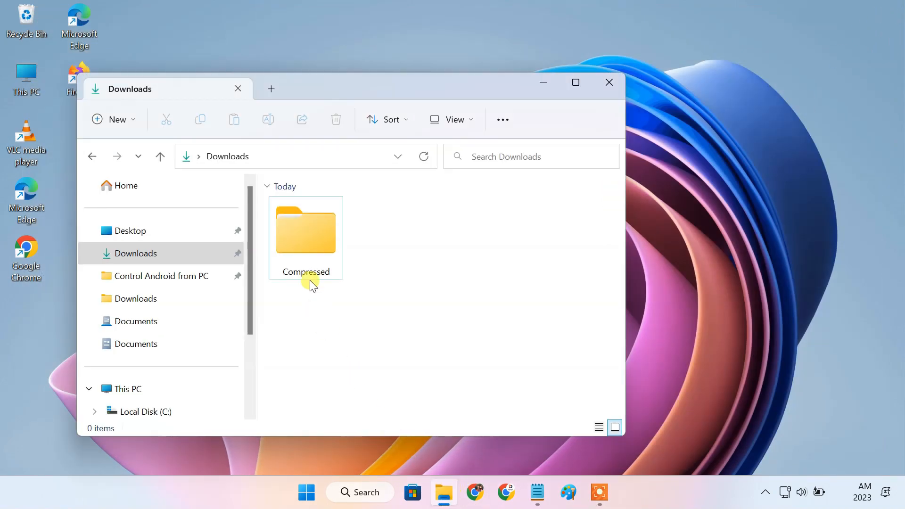
double_click(305, 231)
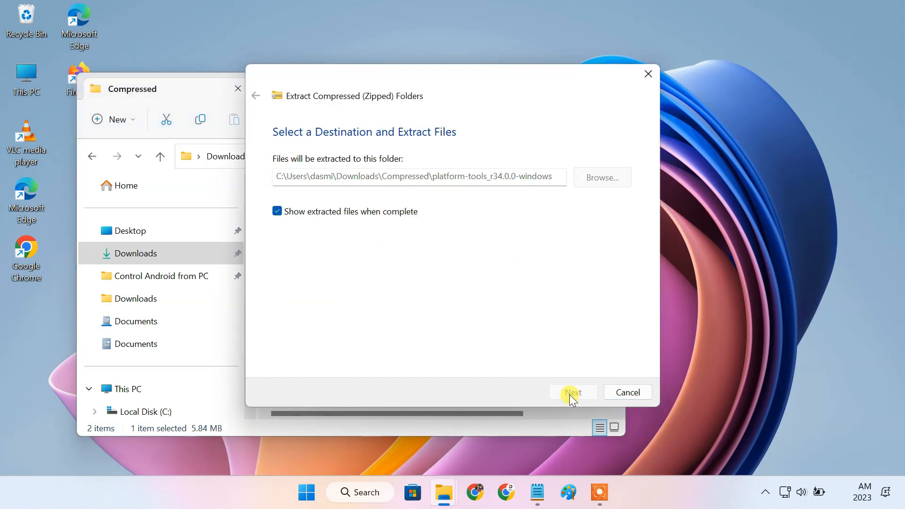
right_click(309, 249)
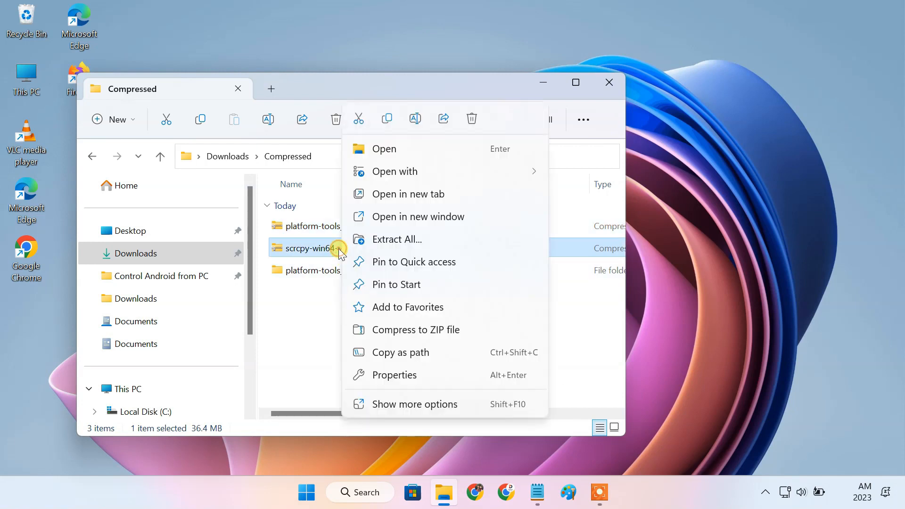
click(396, 239)
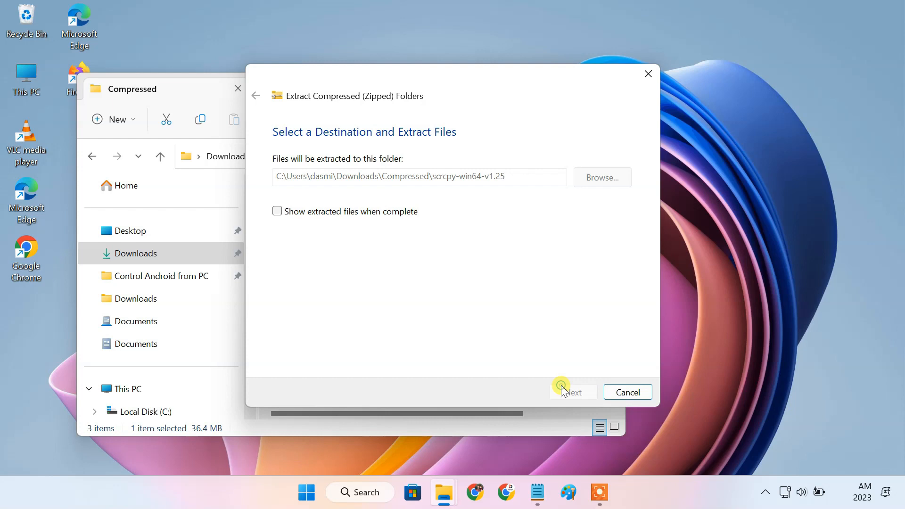
click(572, 392)
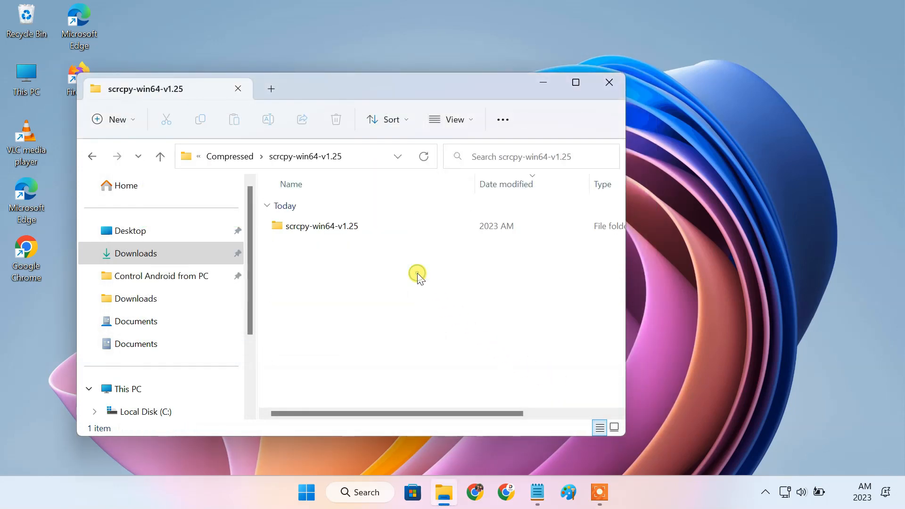
Paste the scrcpy files into platform-tools_r34.0.0-windows, replacing the duplicate files
double_click(322, 226)
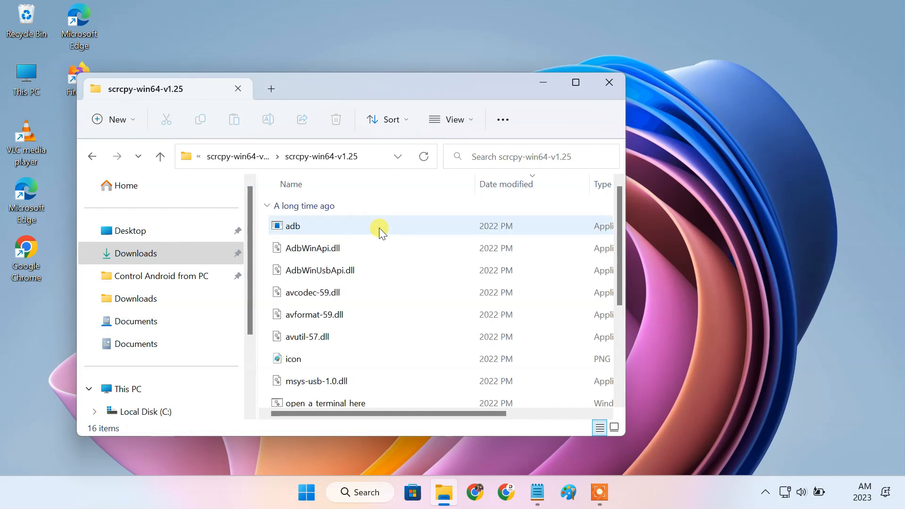
click(95, 156)
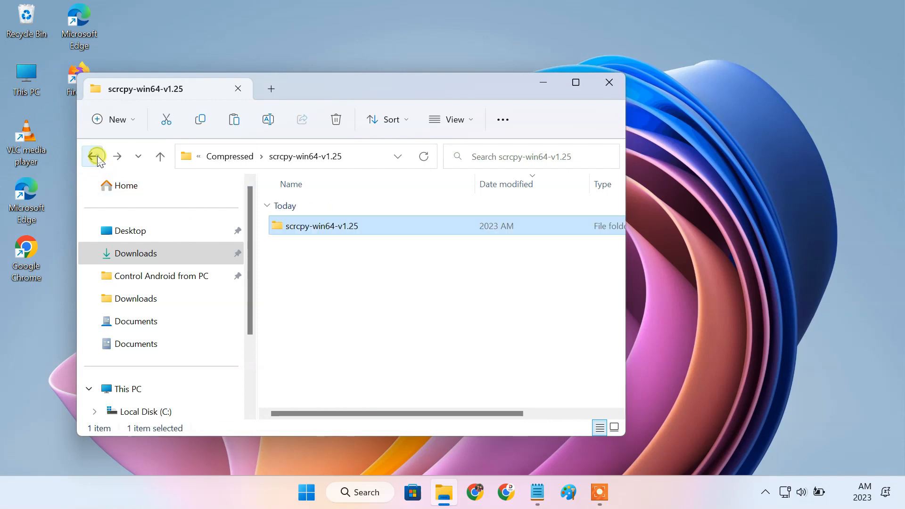
click(95, 157)
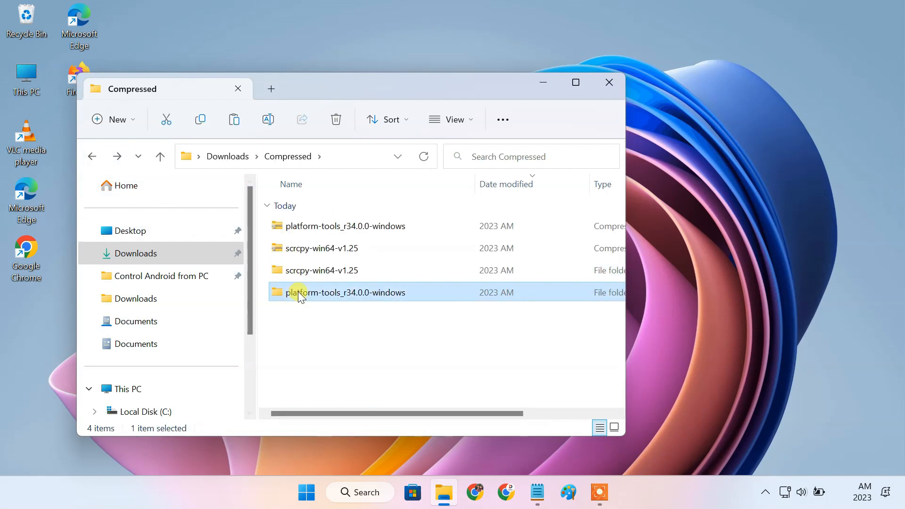
double_click(347, 292)
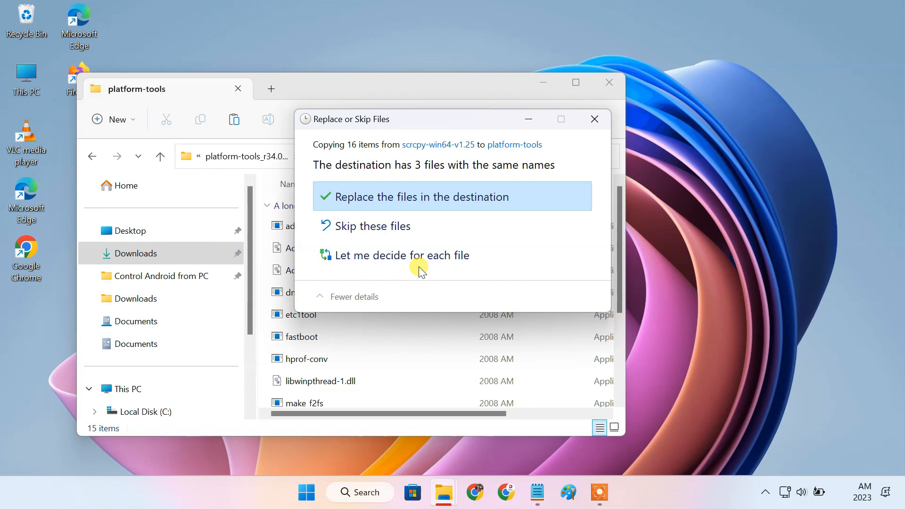
click(425, 196)
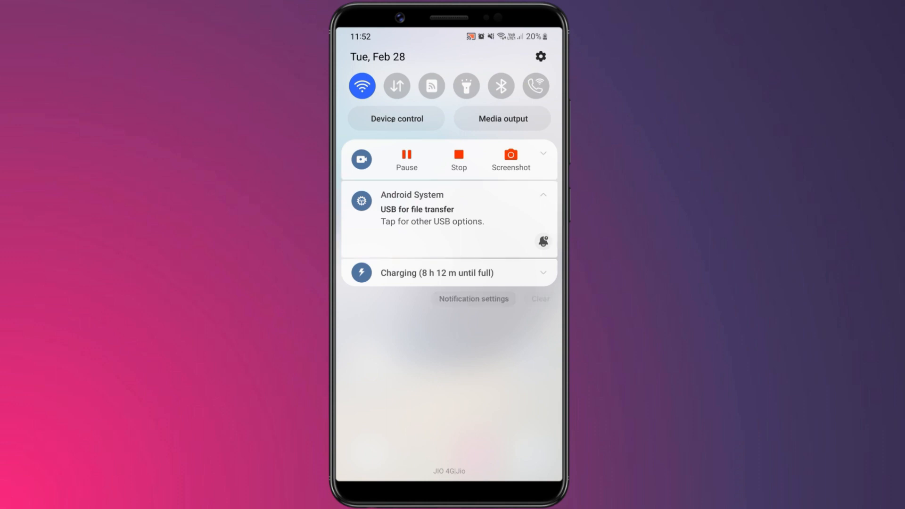
In About phone > Software information, tap Build number to enable developer mode
click(439, 207)
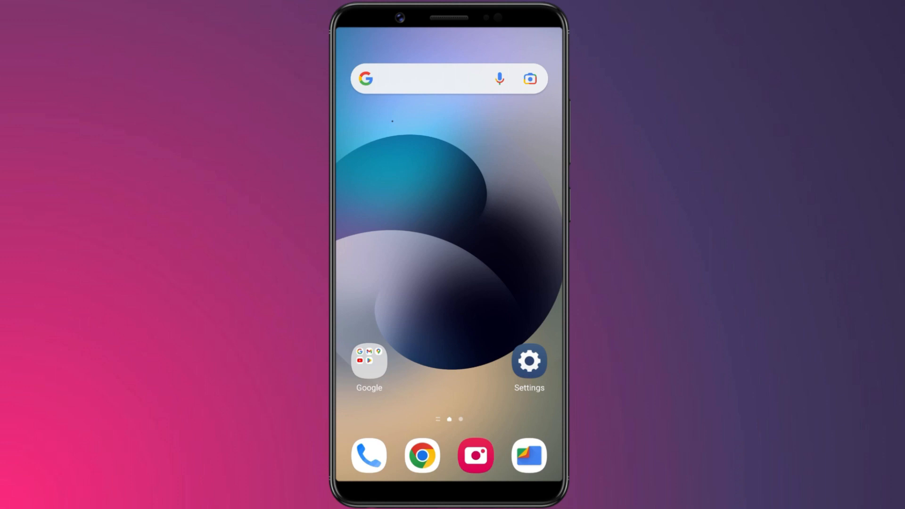
click(527, 360)
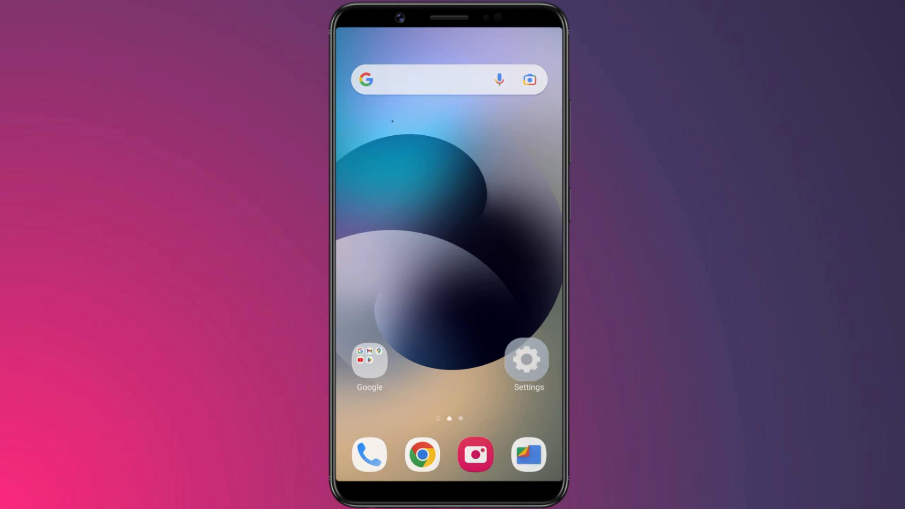
click(526, 359)
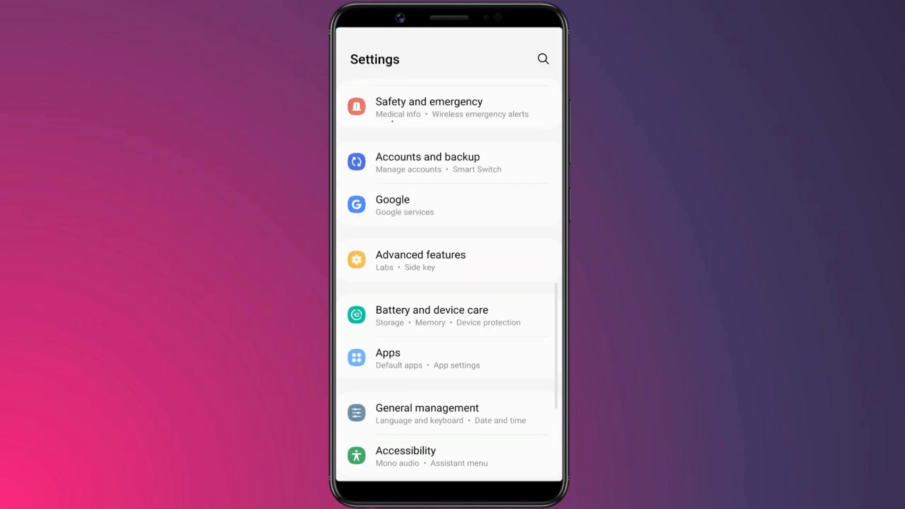
scroll(down, 3)
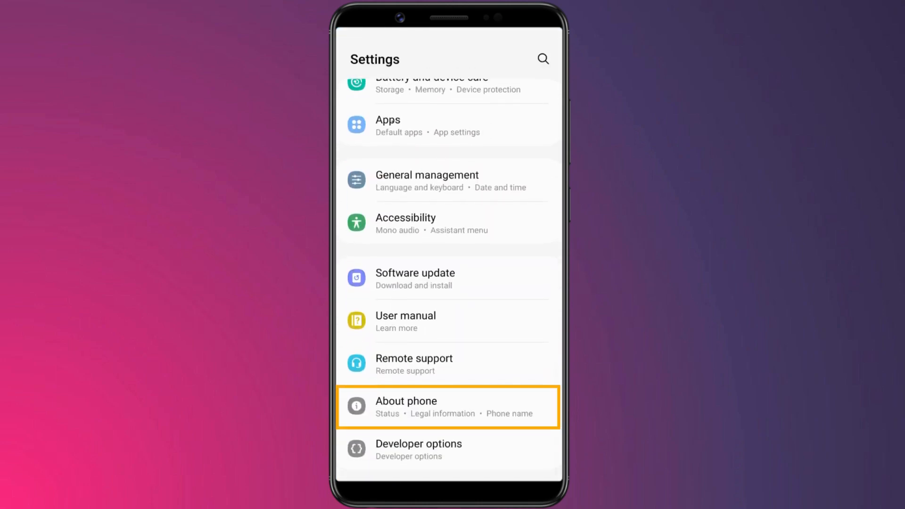
click(447, 406)
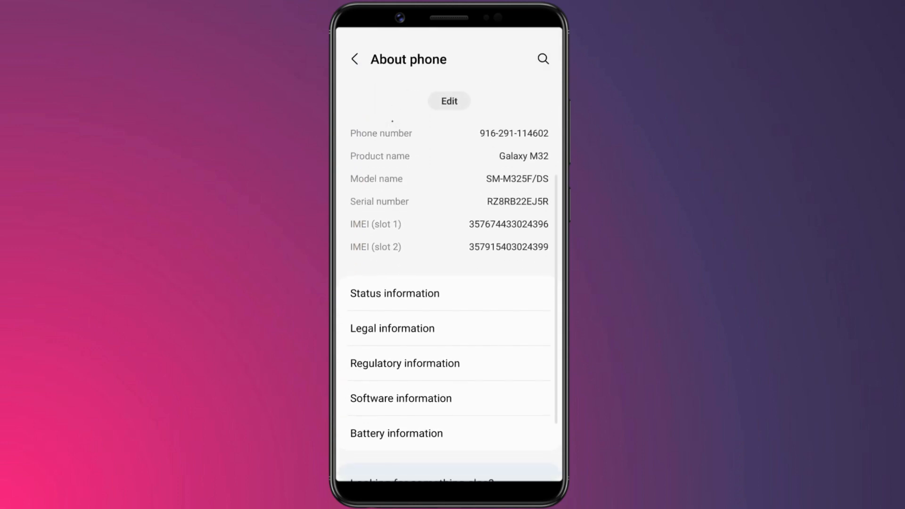
click(401, 398)
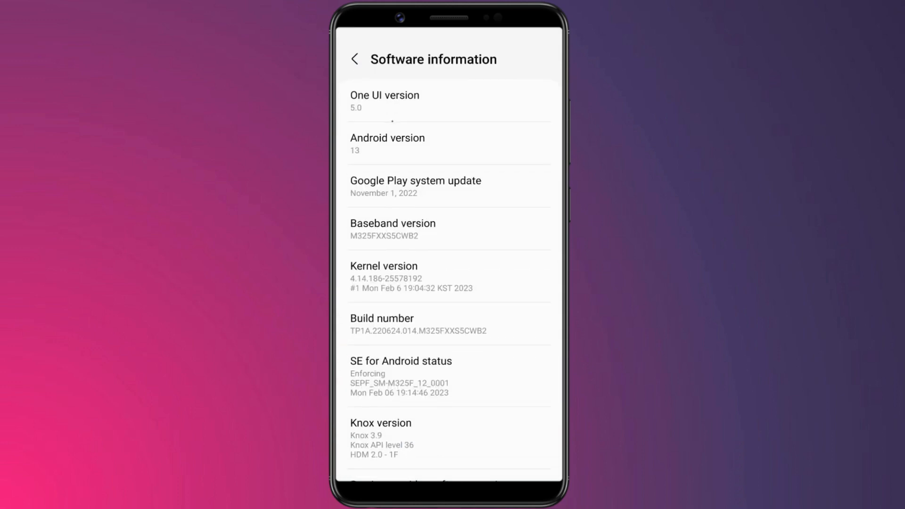
click(449, 323)
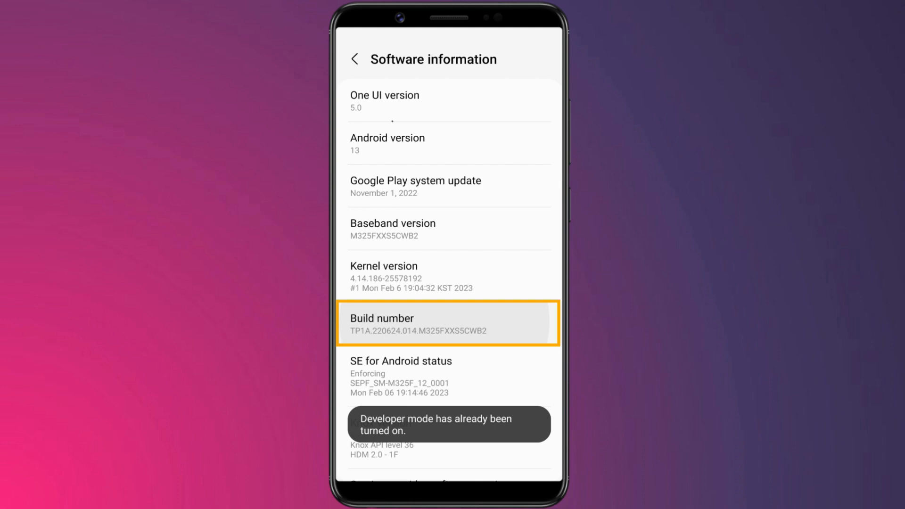
click(448, 323)
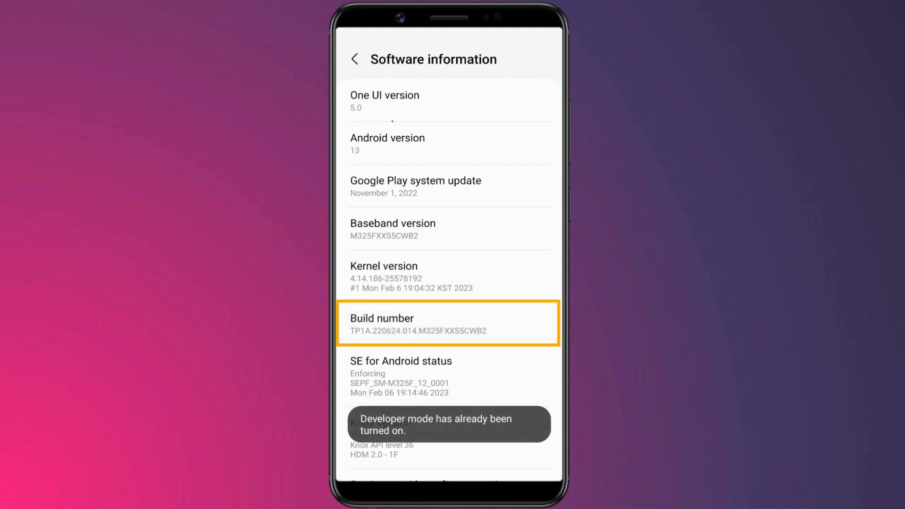
Turn on USB debugging in Developer options
click(354, 57)
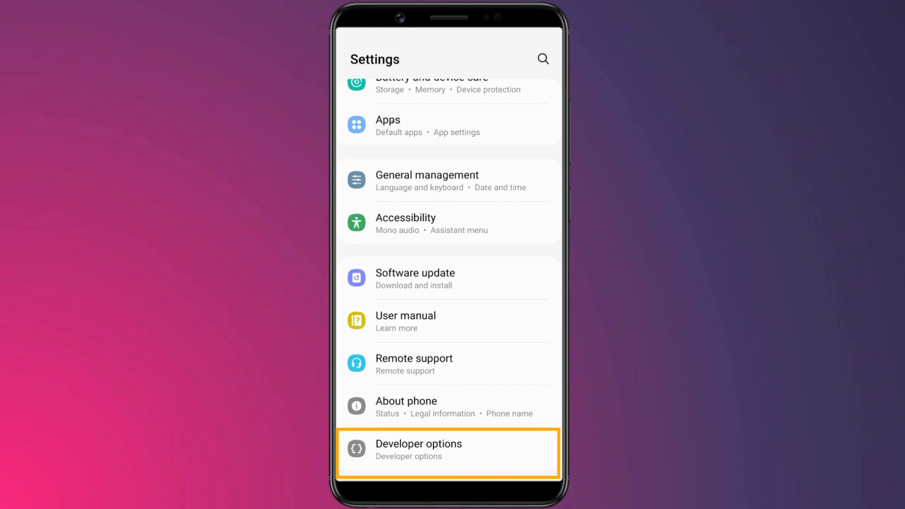
click(447, 452)
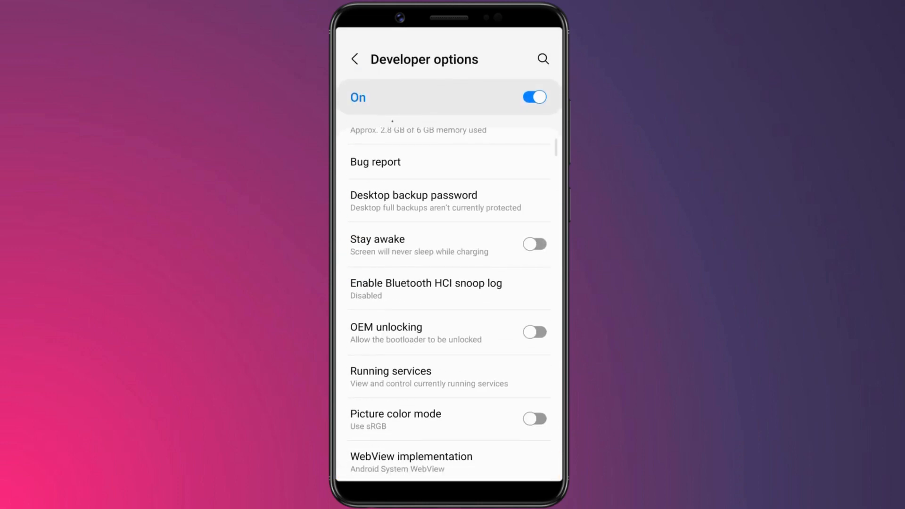
scroll(down, 3)
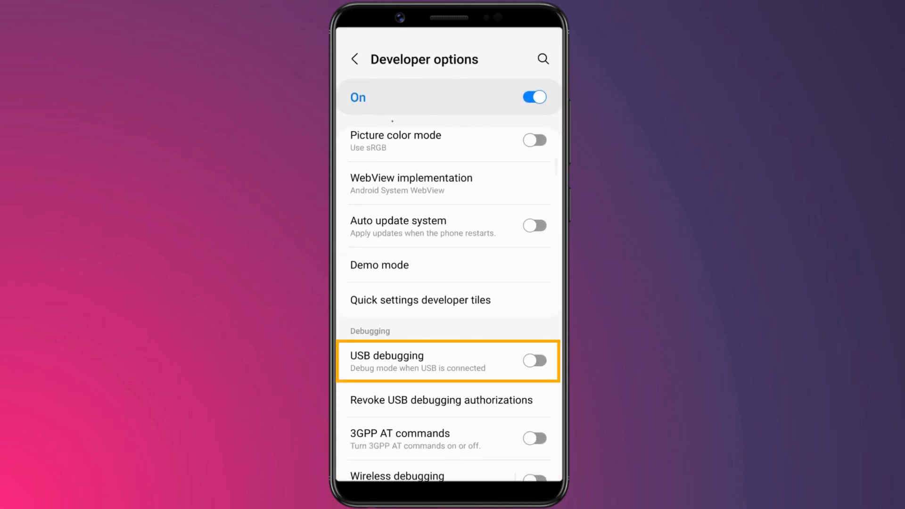
click(533, 360)
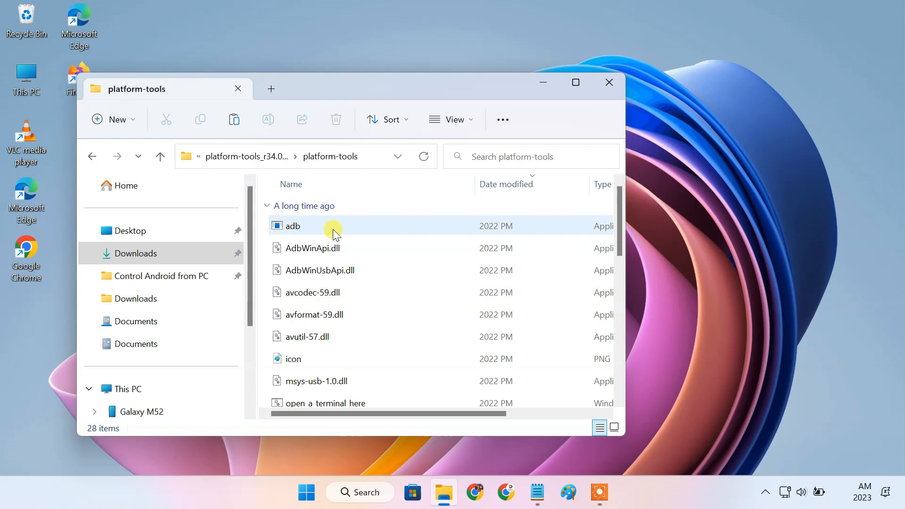
mouse_move(337, 239)
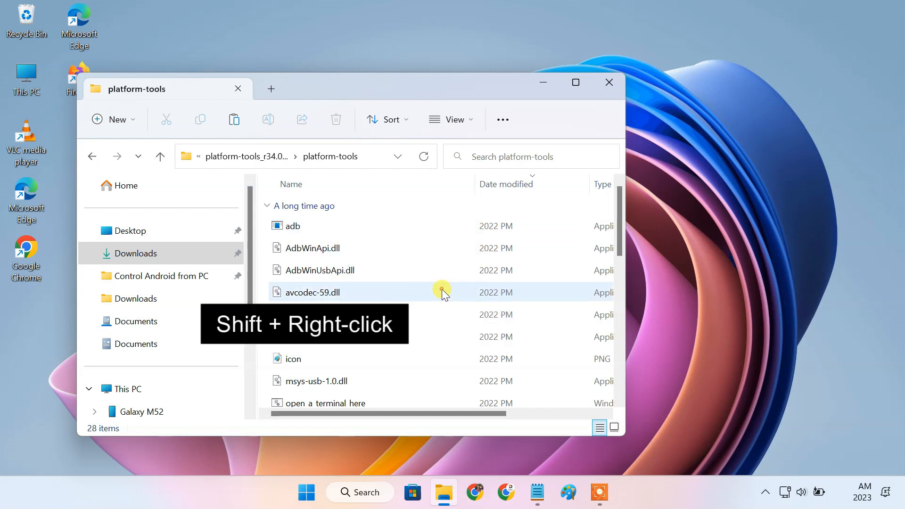
Open PowerShell in platform-tools and run .\adb devices to see the phone
right_click(442, 289)
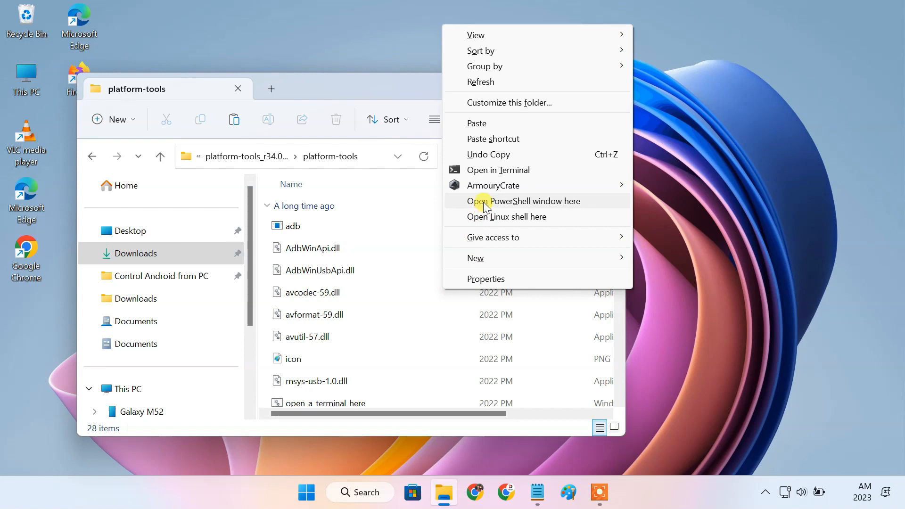
click(524, 200)
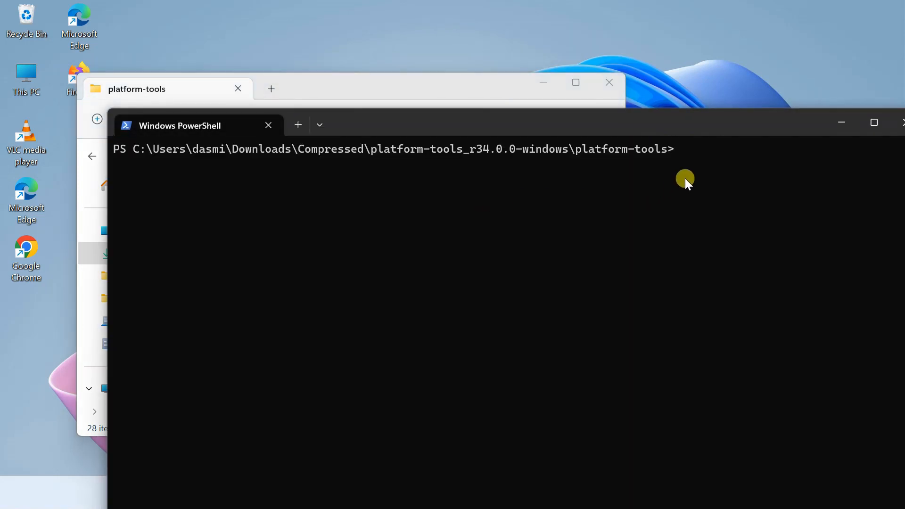
text(.\adb devices)
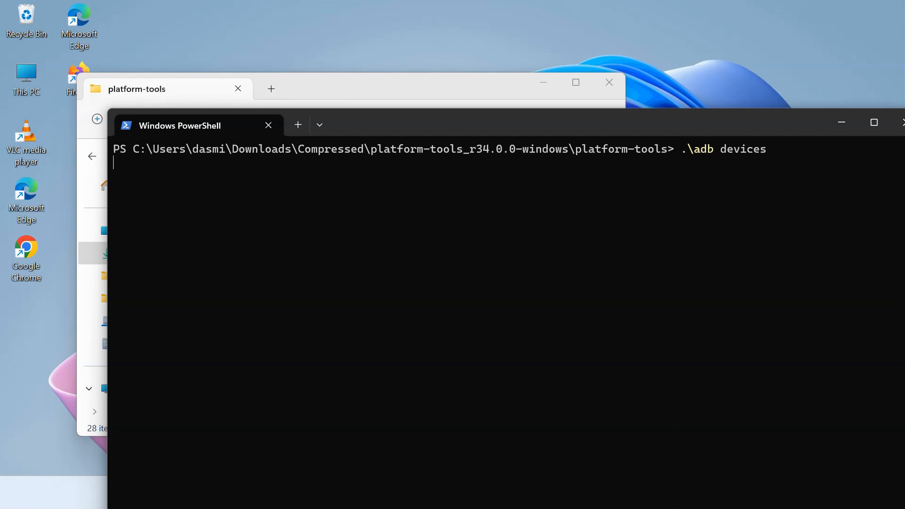
key(Return)
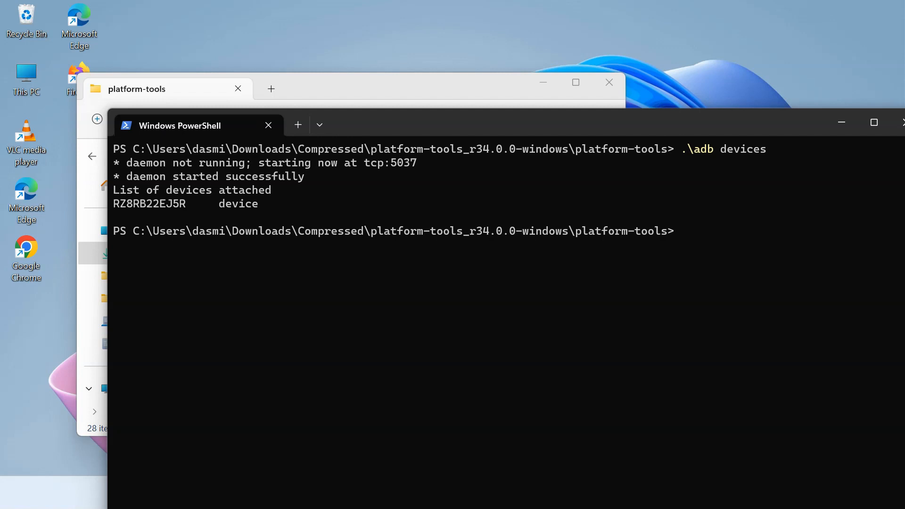
mouse_move(170, 214)
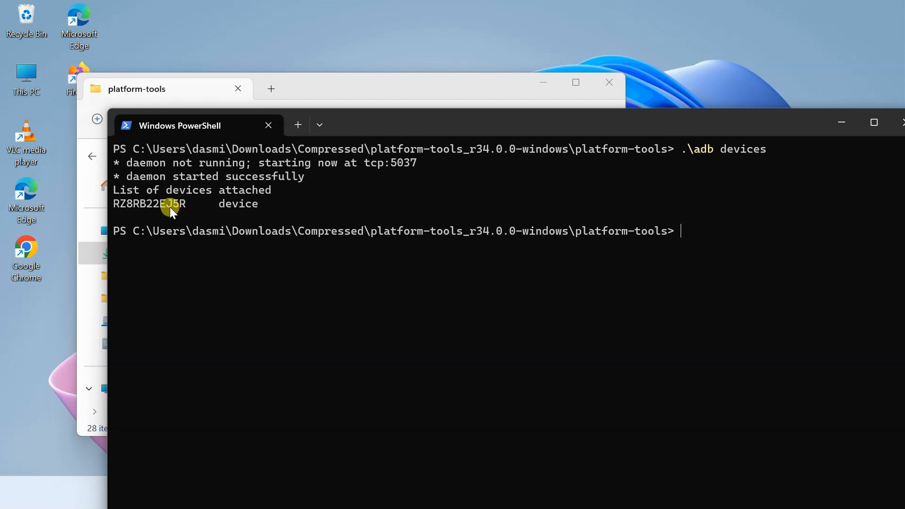
mouse_move(233, 213)
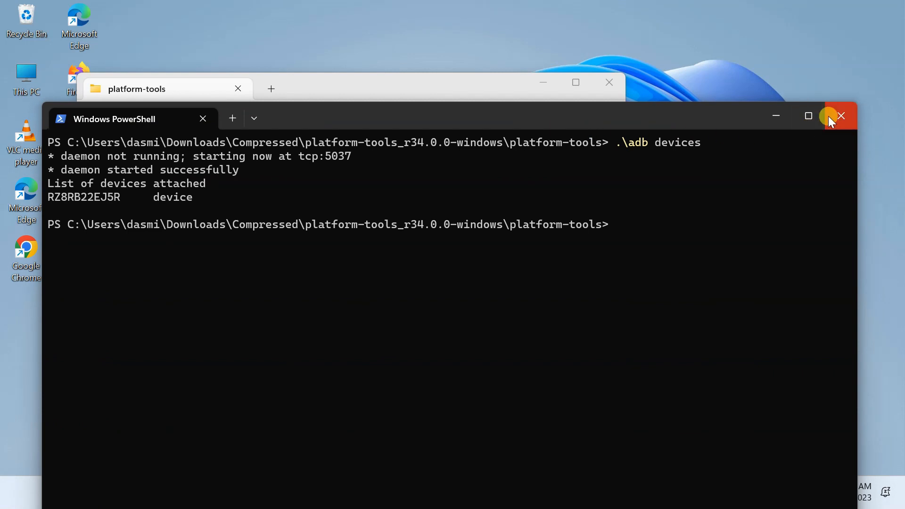
Launch scrcpy.exe to mirror the phone, play the beach video, then close the mirror
click(840, 115)
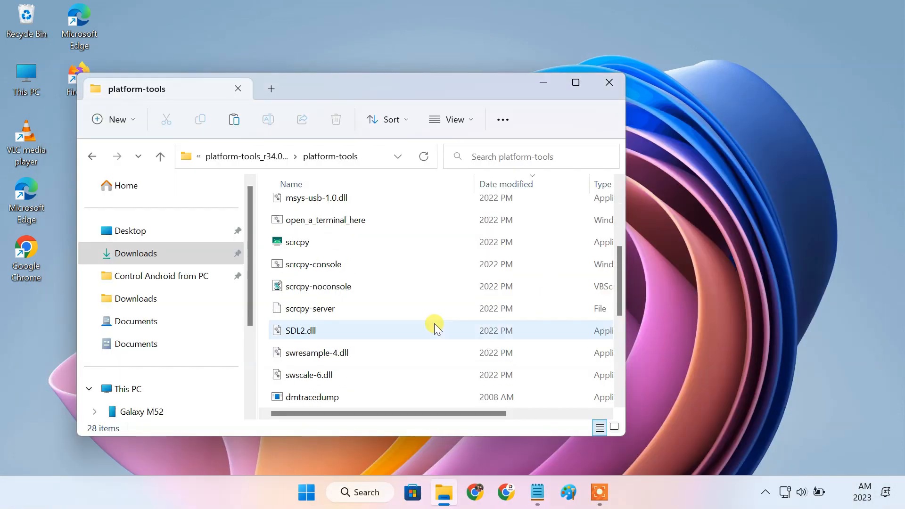
click(296, 242)
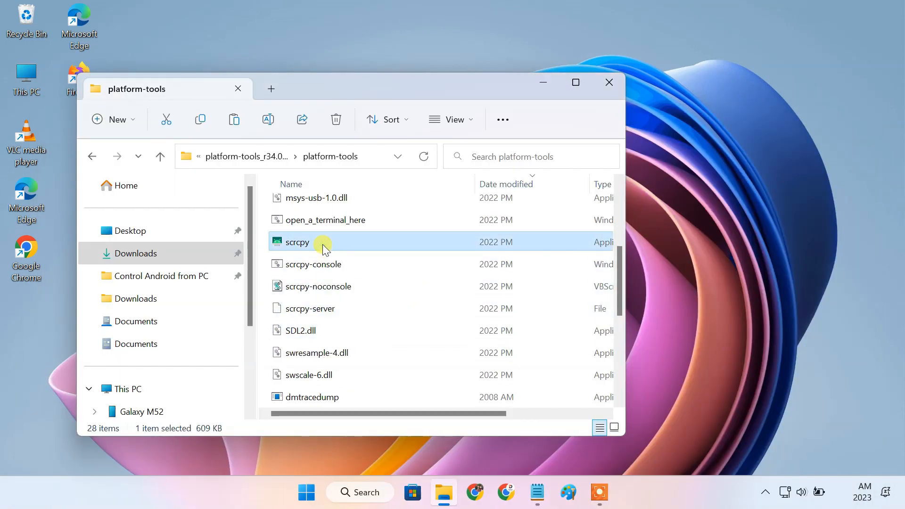
double_click(295, 242)
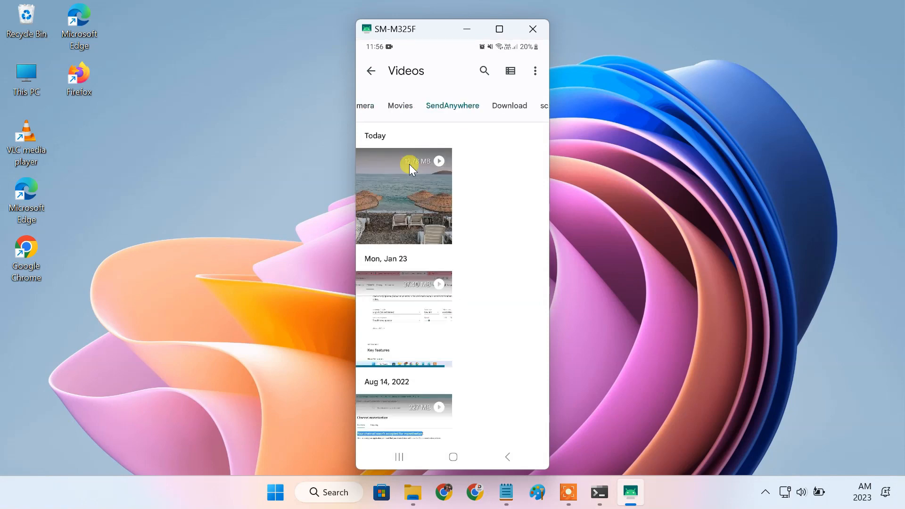
click(403, 196)
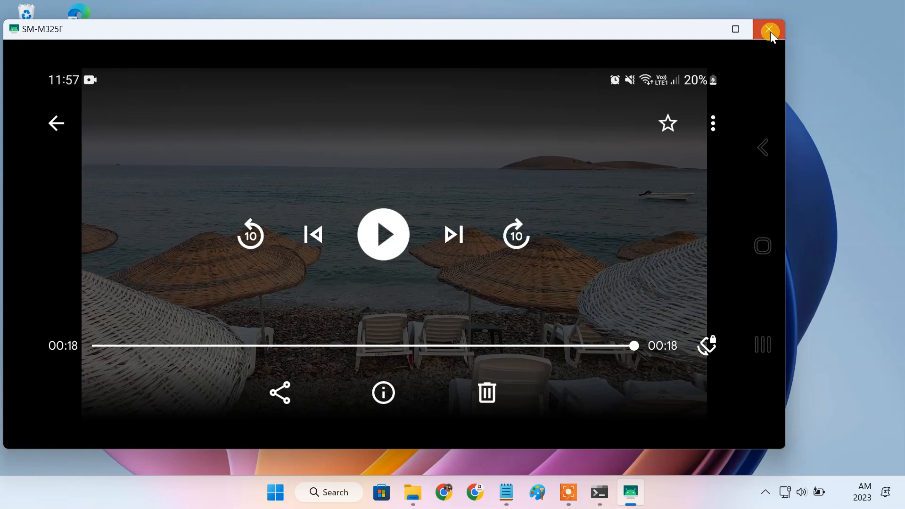
click(769, 29)
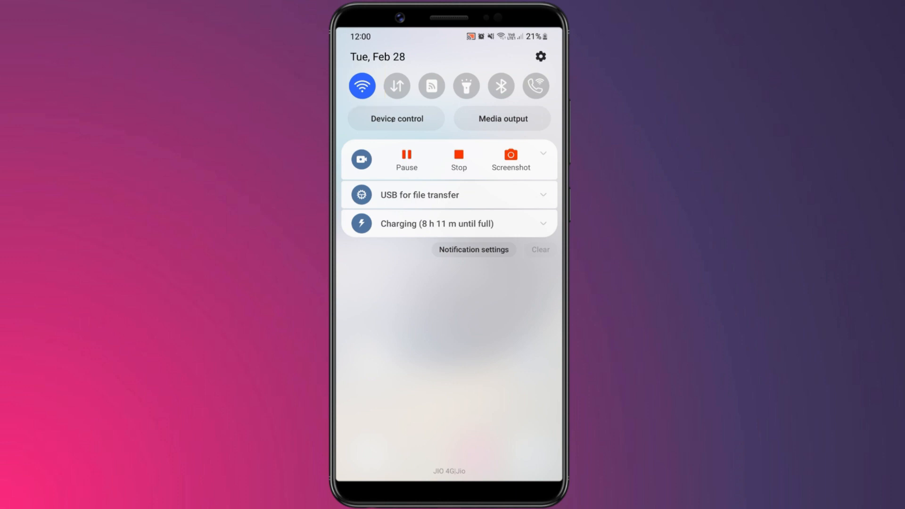
Open the connected TP-Link Wi-Fi network's details and scroll through them
click(541, 195)
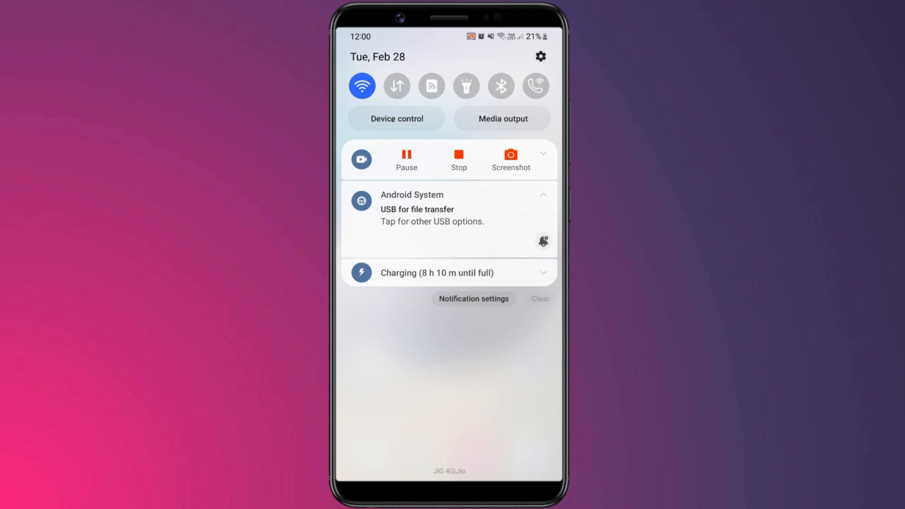
click(362, 85)
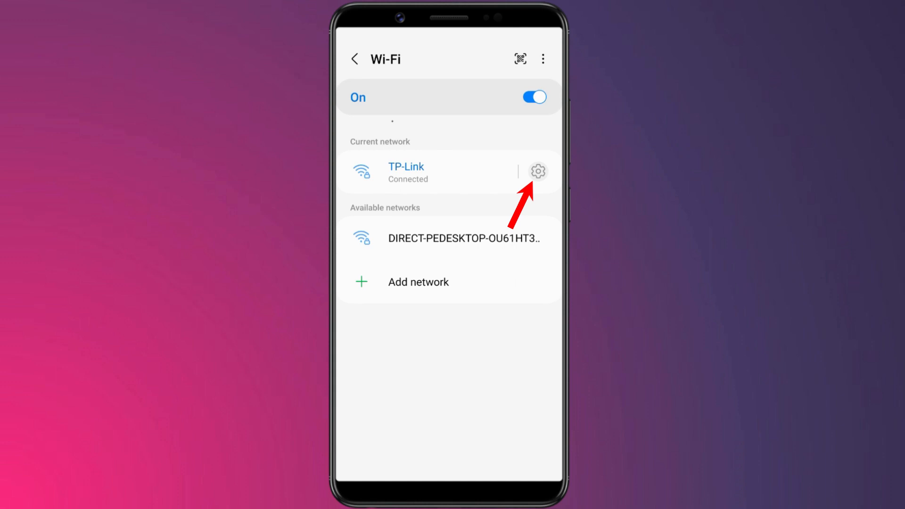
click(537, 171)
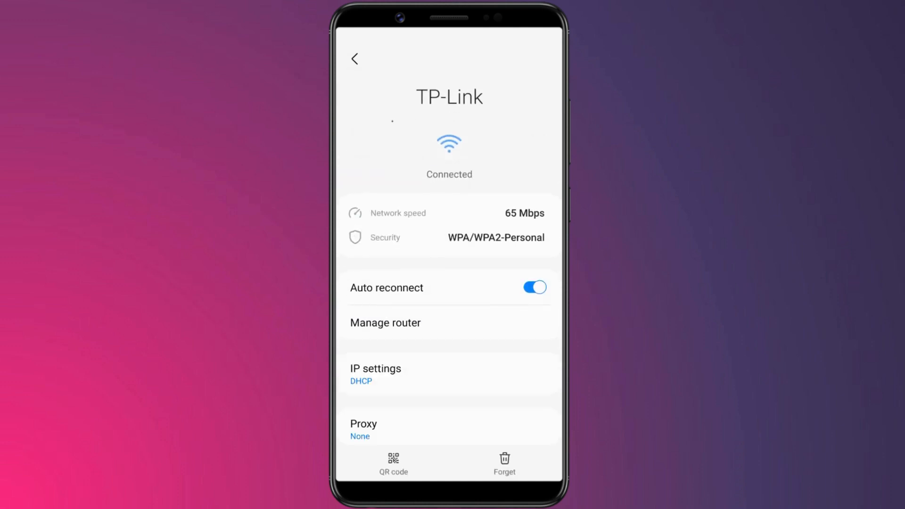
scroll(down, 3)
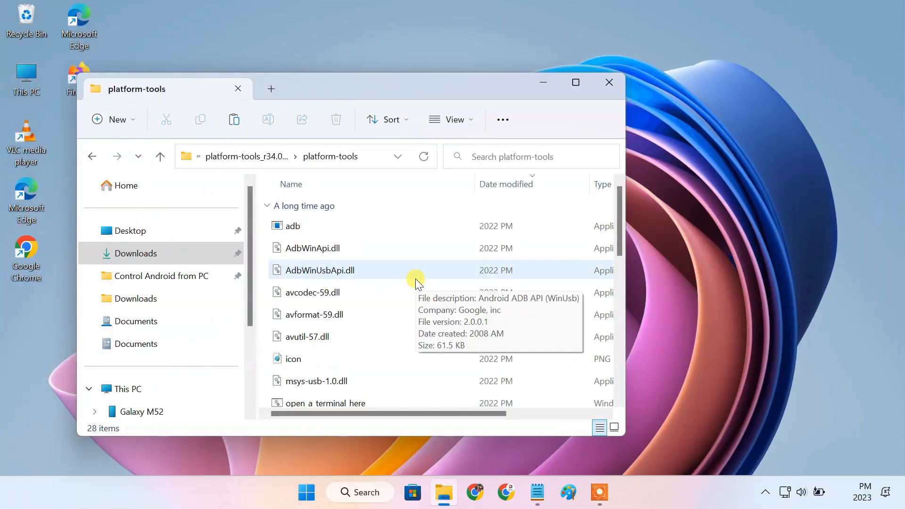
Open PowerShell in platform-tools, run adb tcpip 5555, then adb connect 192.168.0.101:5555
right_click(415, 283)
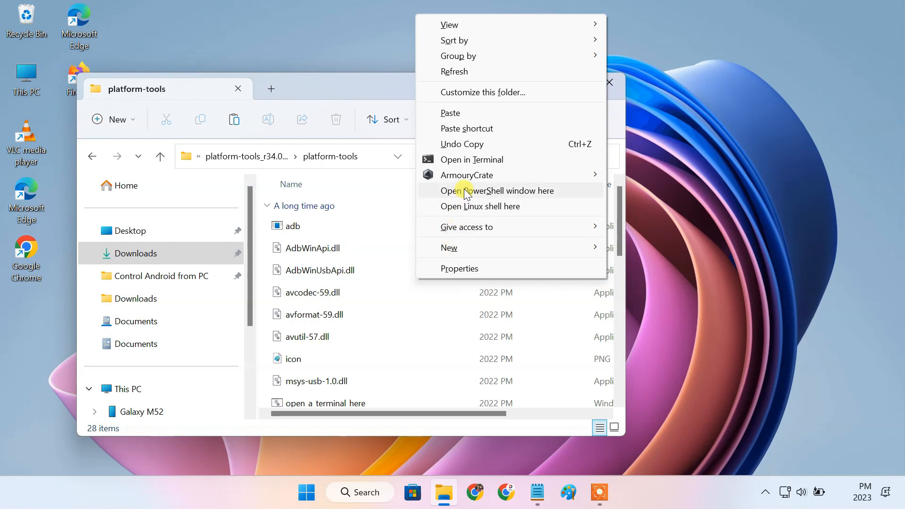
click(499, 190)
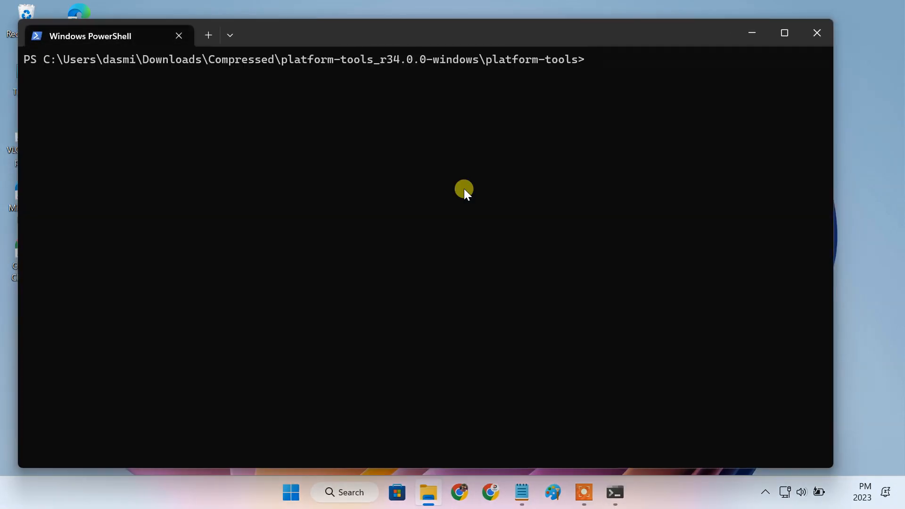
click(519, 492)
text(.\adb tcpip 5555)
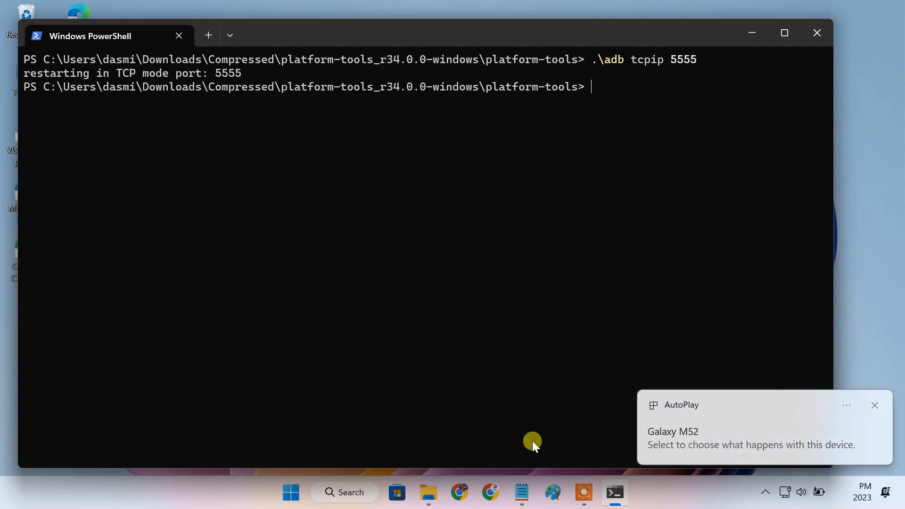
click(520, 491)
text(.\adb connect :5555)
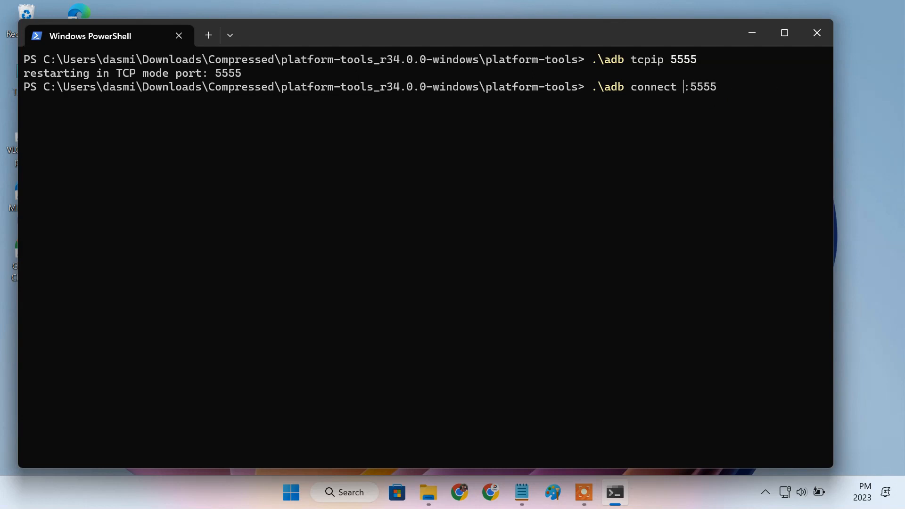
text(192.16)
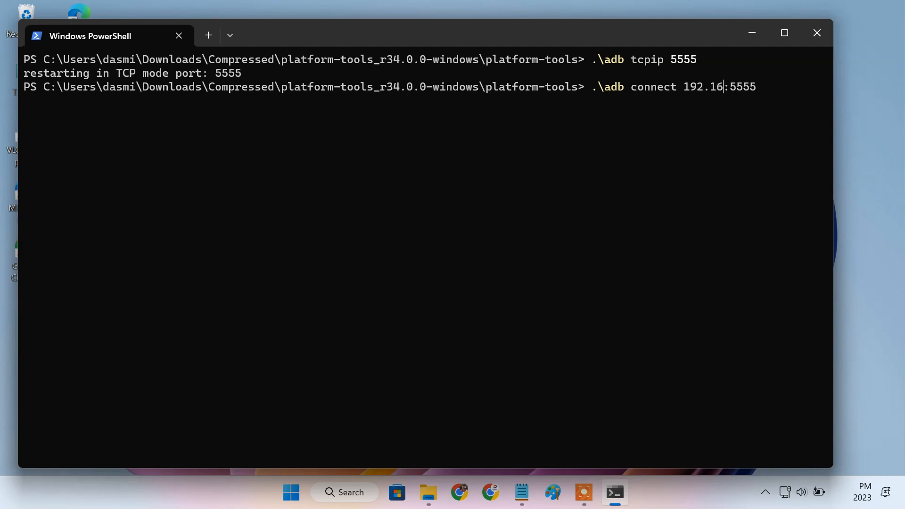
text(8.0.101)
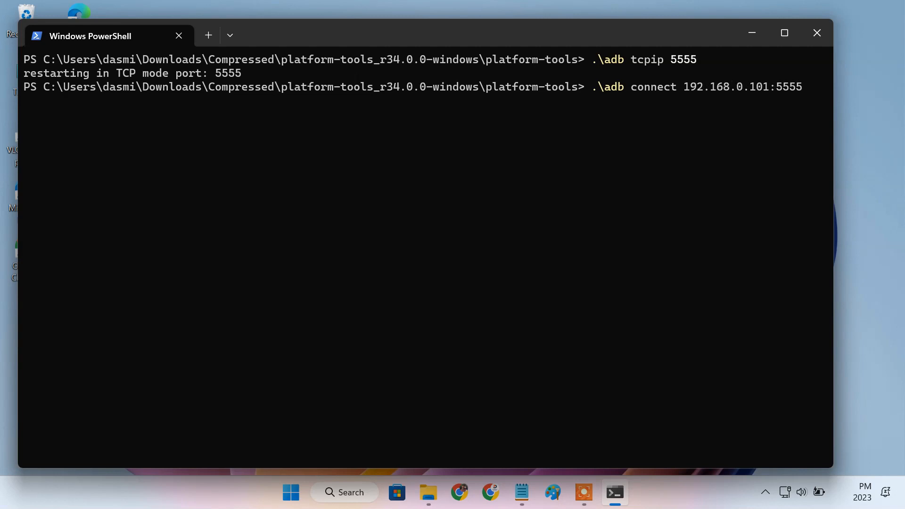
key(Return)
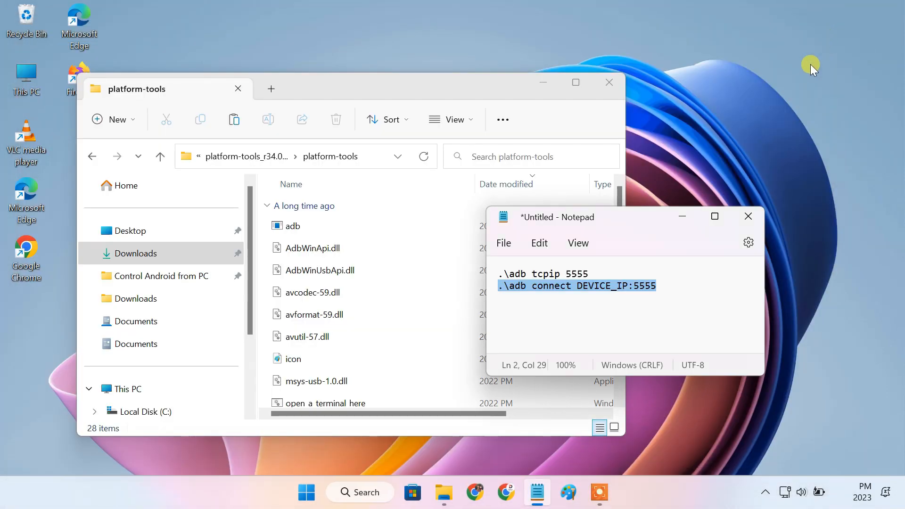
Run scrcpy.exe from platform-tools to mirror the Samsung SM-M325F wirelessly
click(748, 216)
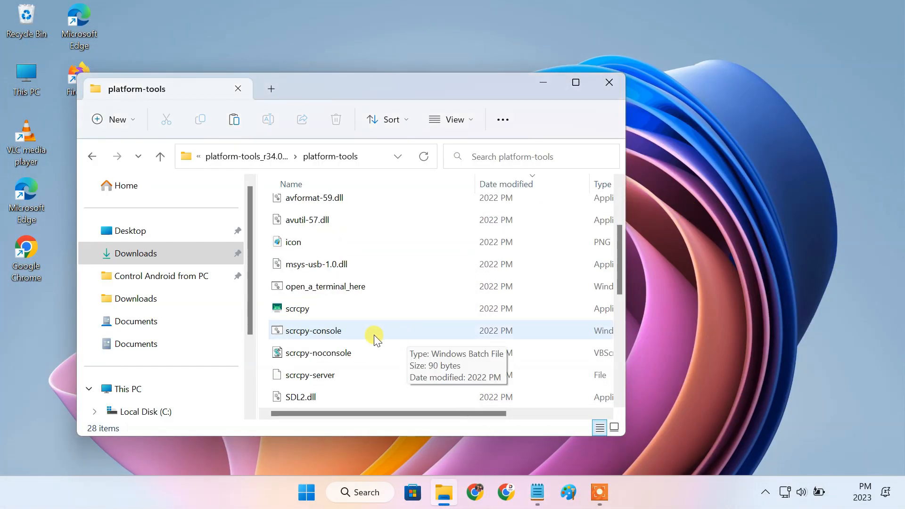
click(296, 308)
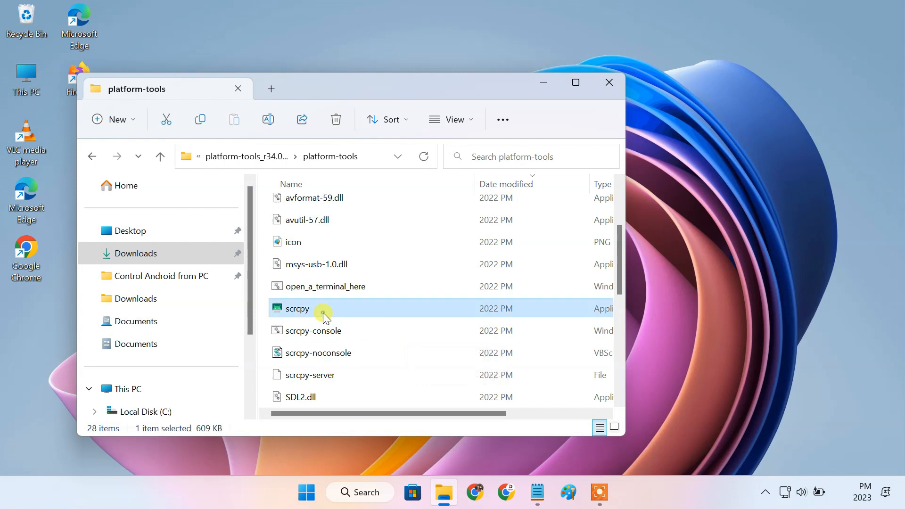
double_click(297, 308)
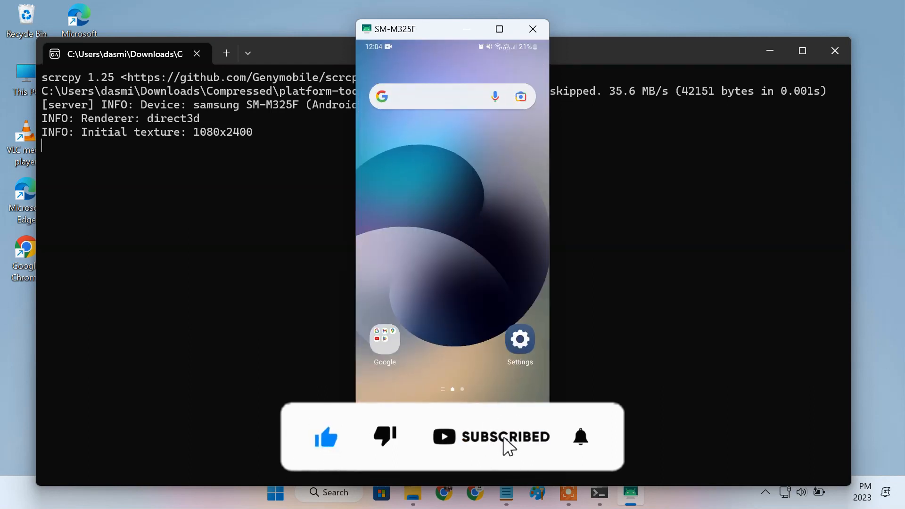
Watch scrcpy mirror the Samsung SM-M325F home screen wirelessly at 1080x2400
click(580, 437)
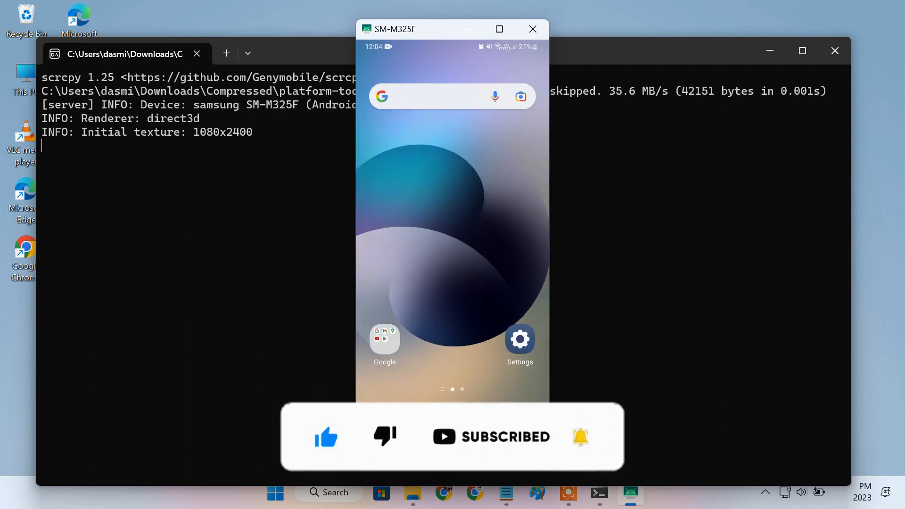